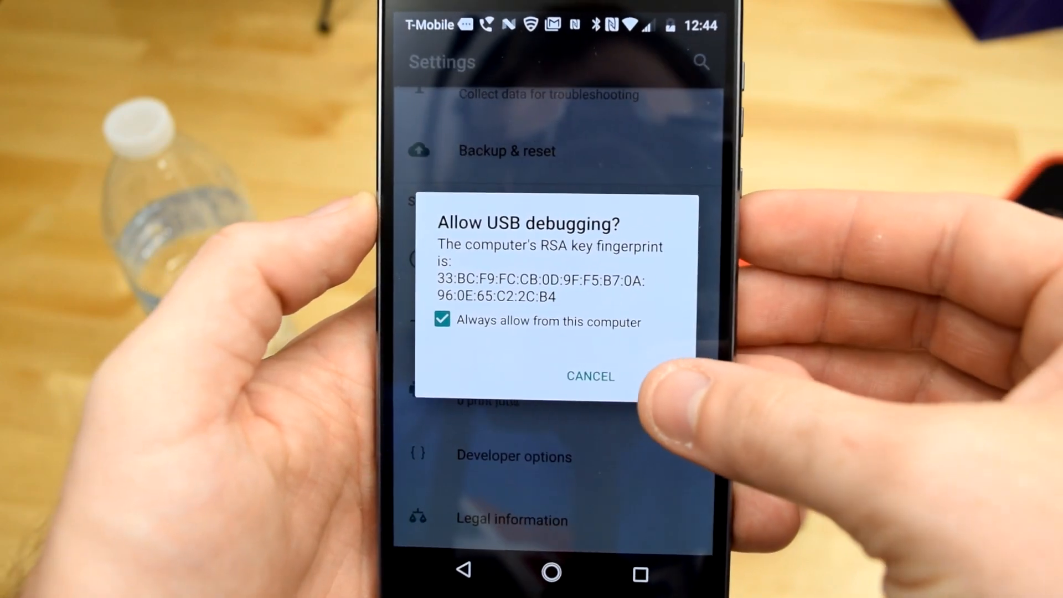
- Always allow USB debugging from this computer and confirm the prompt
left_click(588, 376)
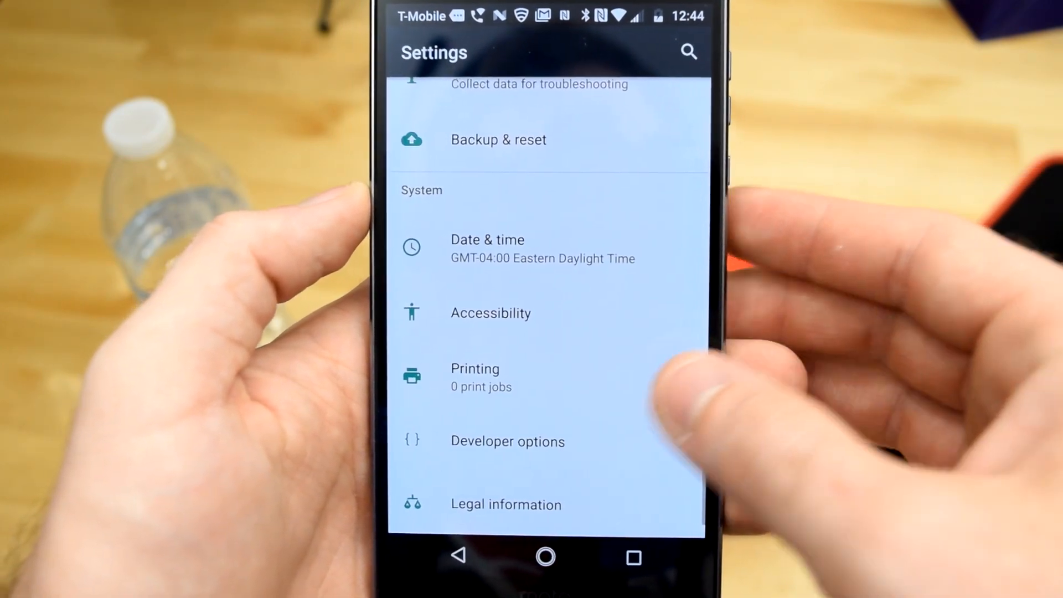
left_click(542, 557)
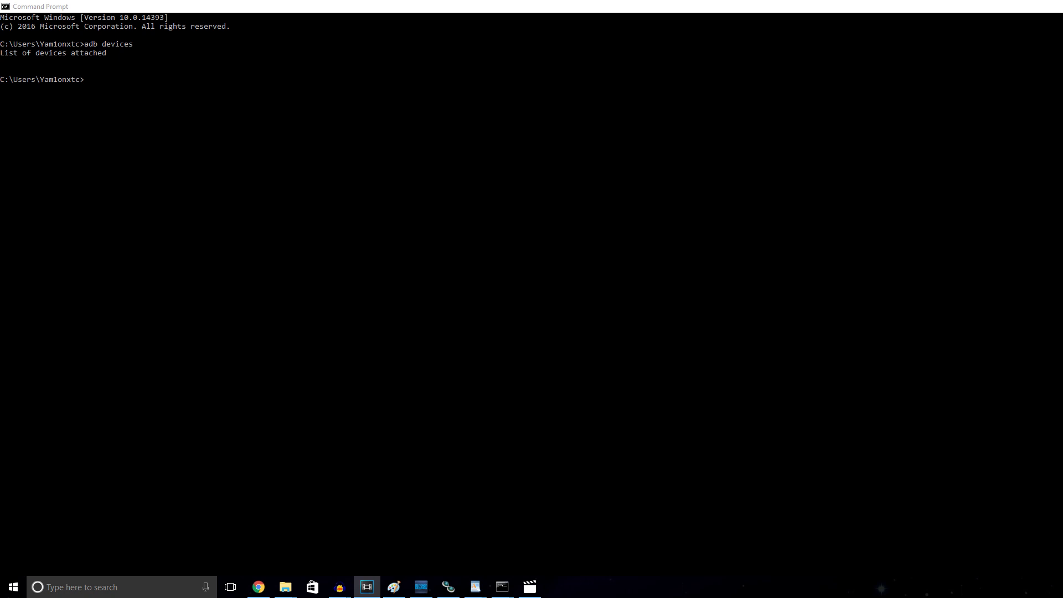
- Run 'adb devices' to see the phone listed, then 'adb reboot bootloader'
type("adb device")
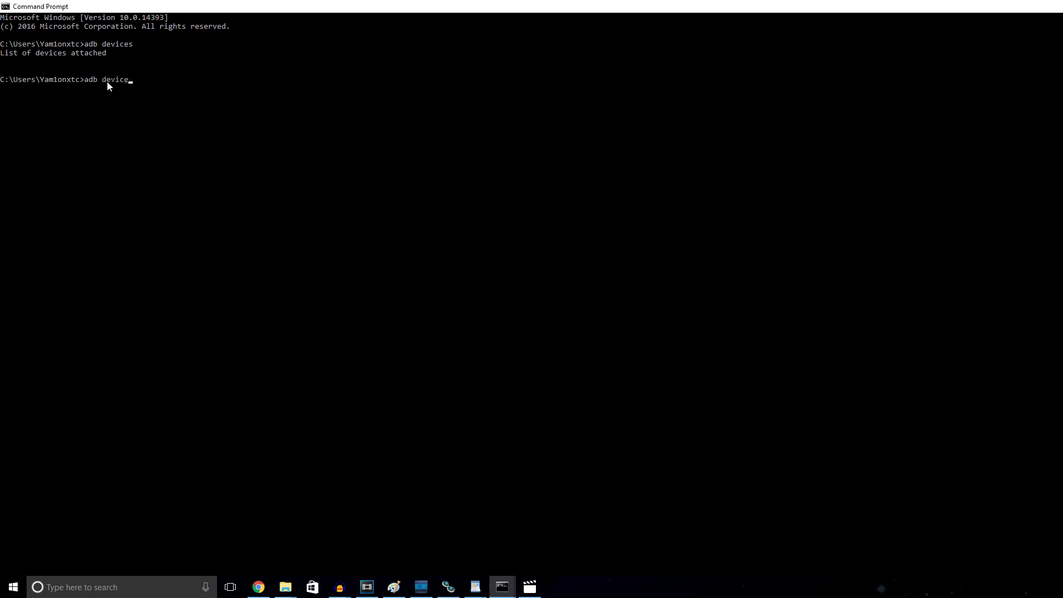
key("Return")
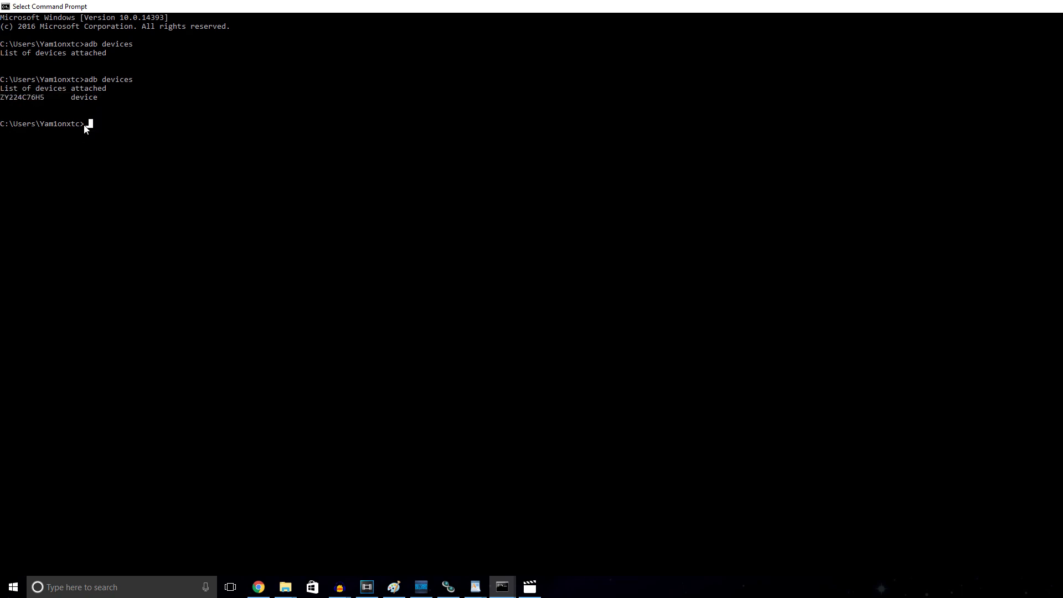
type("adb re")
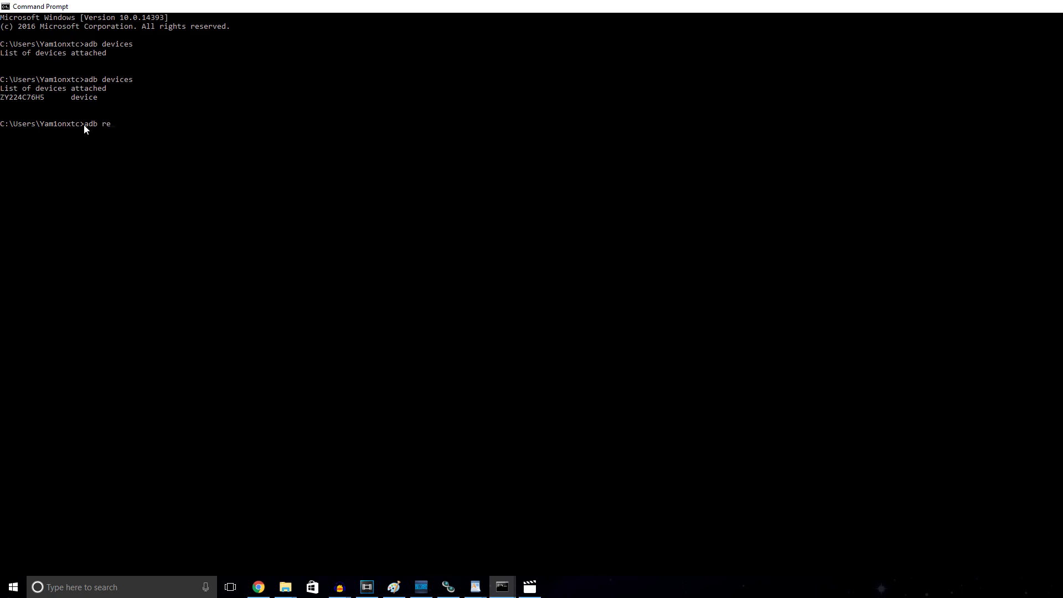
type("boot bootloader")
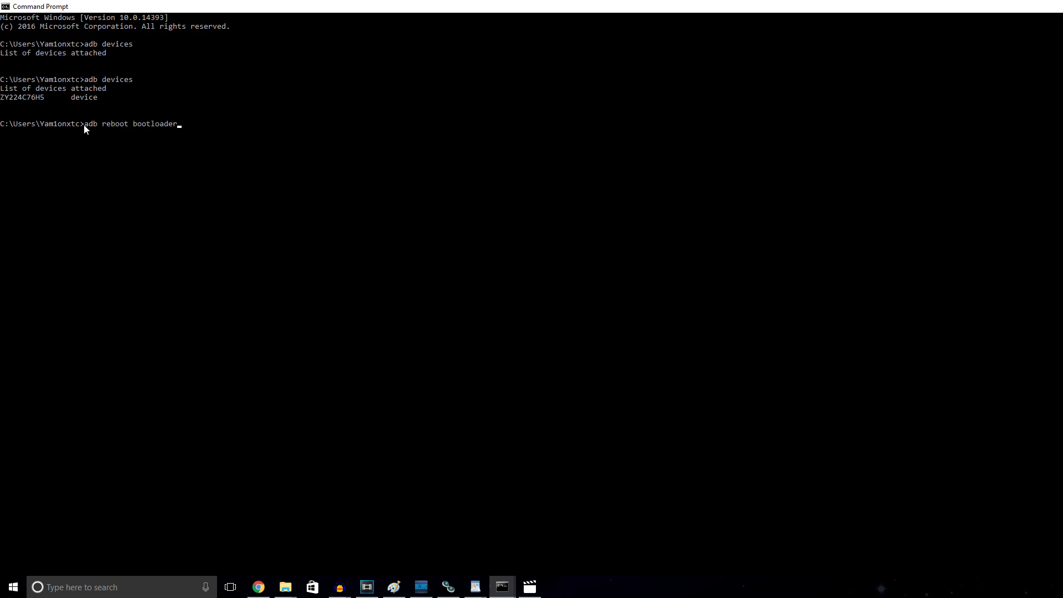
key("Return")
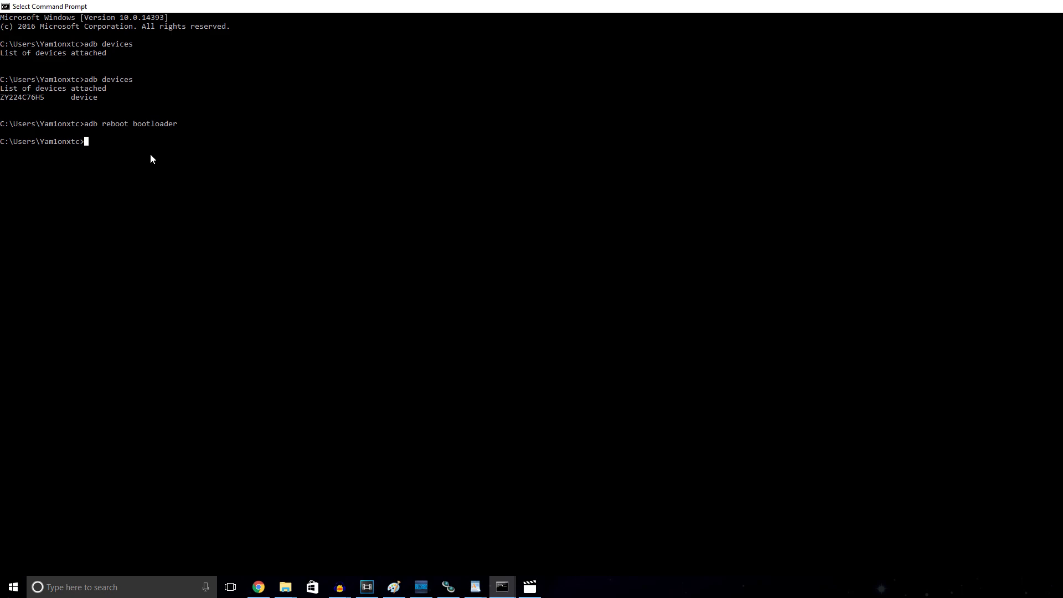
- Run 'fastboot devices', then enter 'fastboot oem get_unlock_data' to print the unlock data
type("fastboot devices")
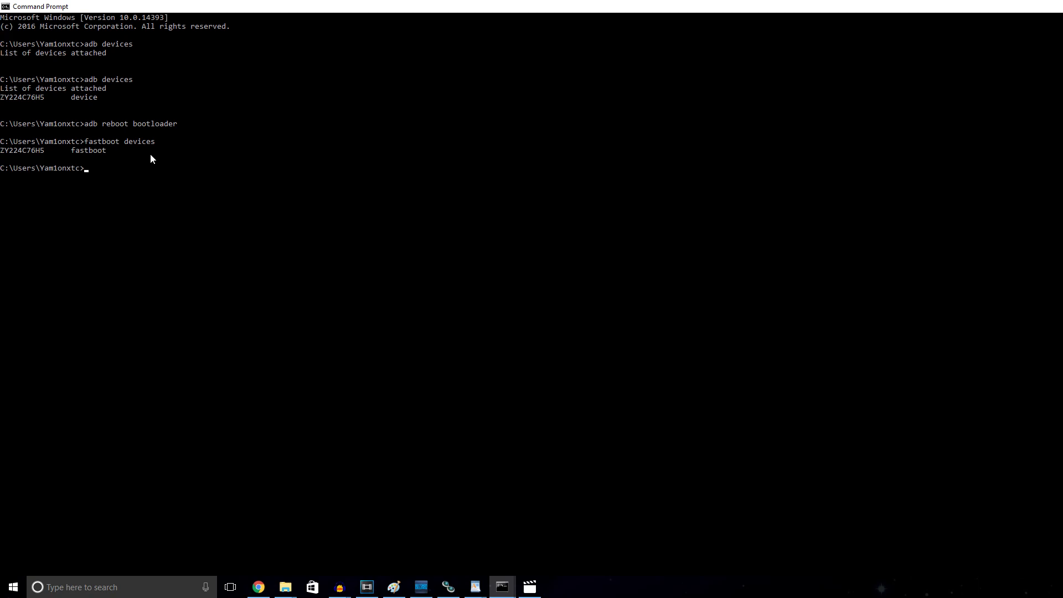
mouse_move(106, 155)
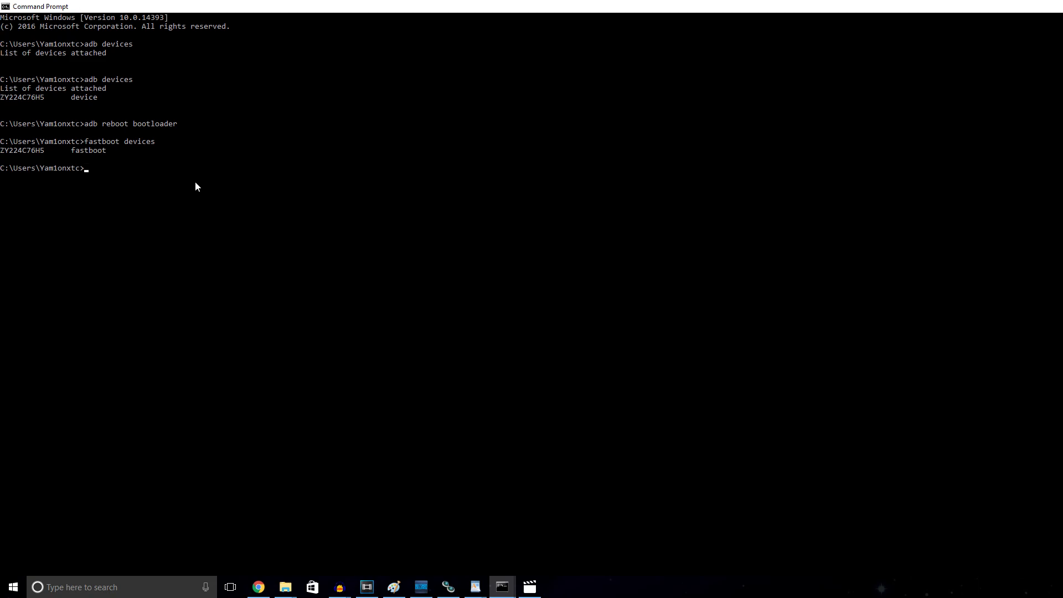
type("fastboot")
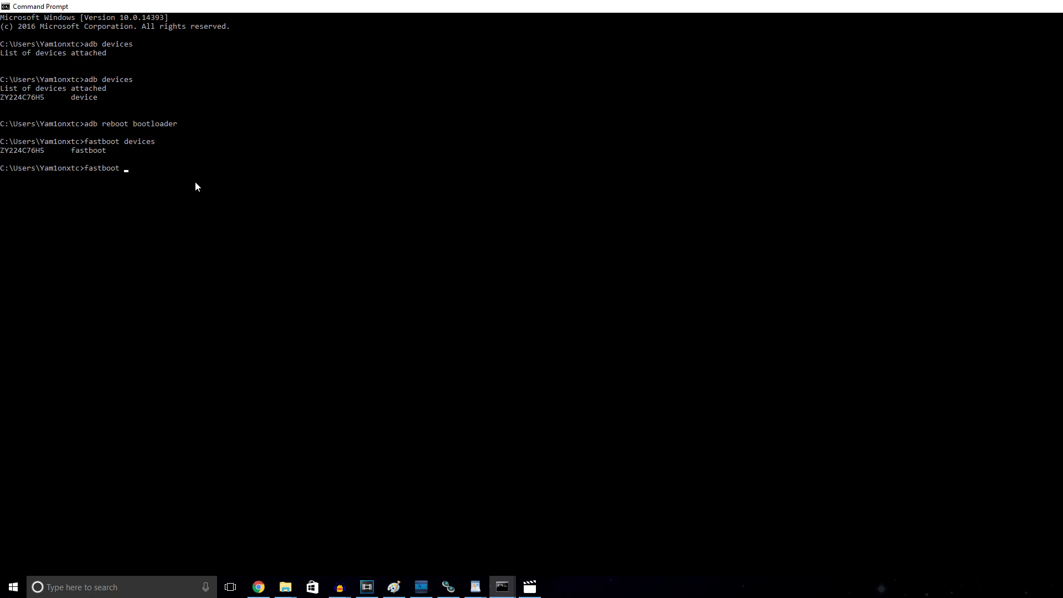
type("oem")
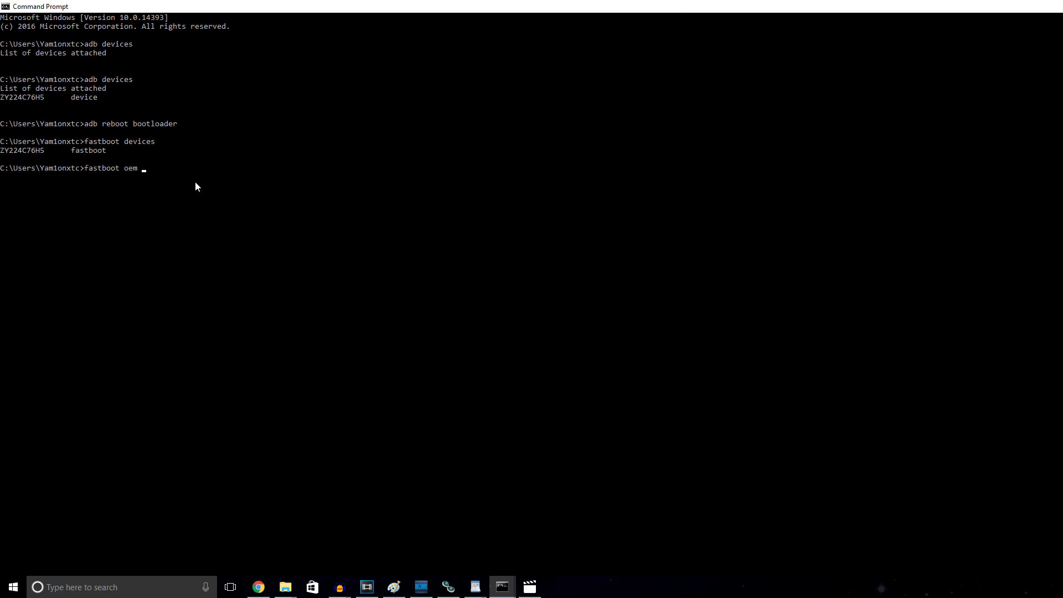
type("get")
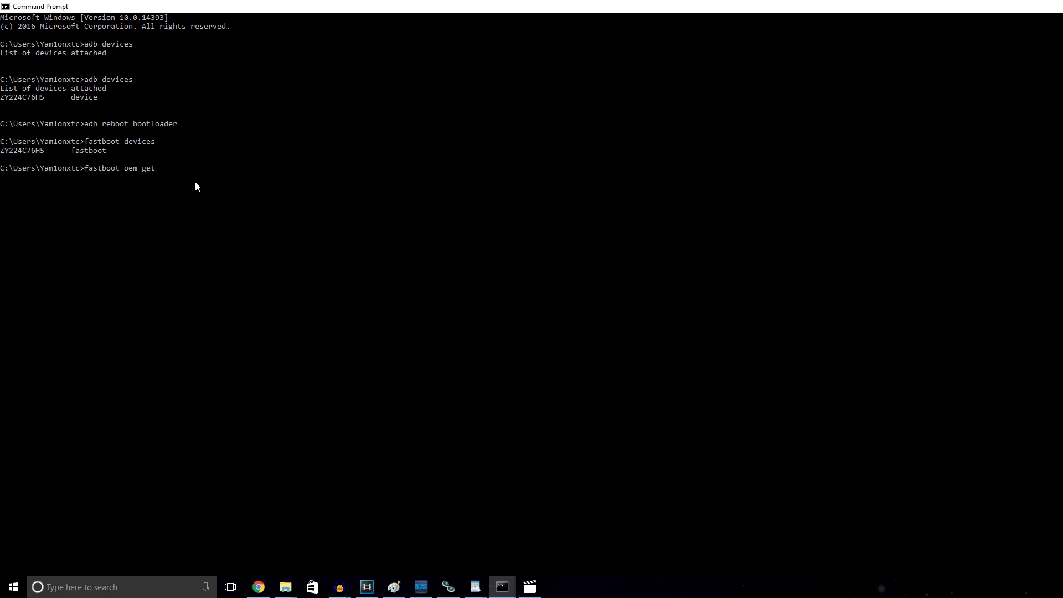
type("_unlock")
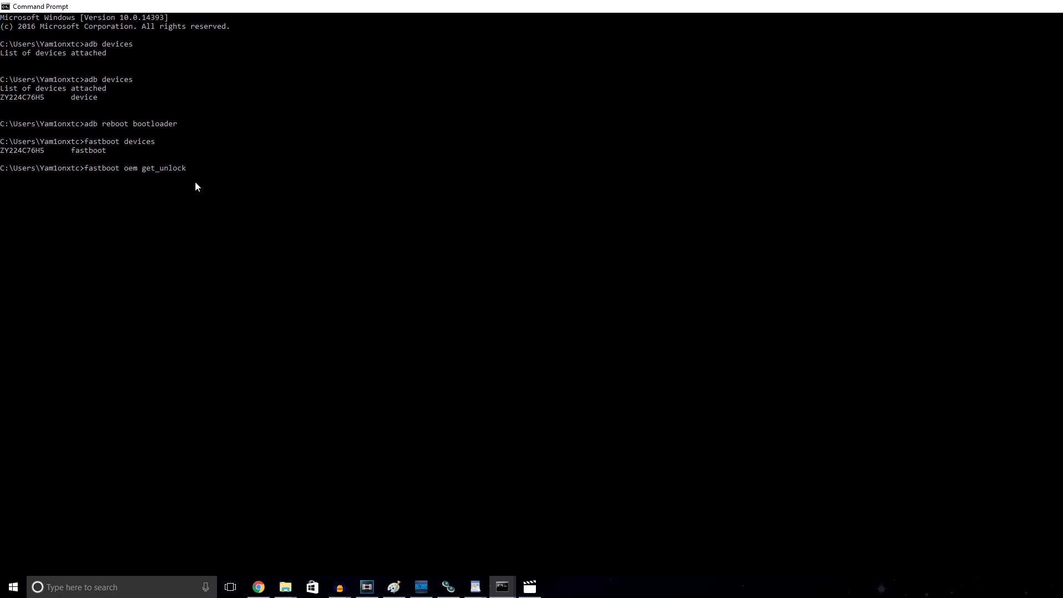
type("_data")
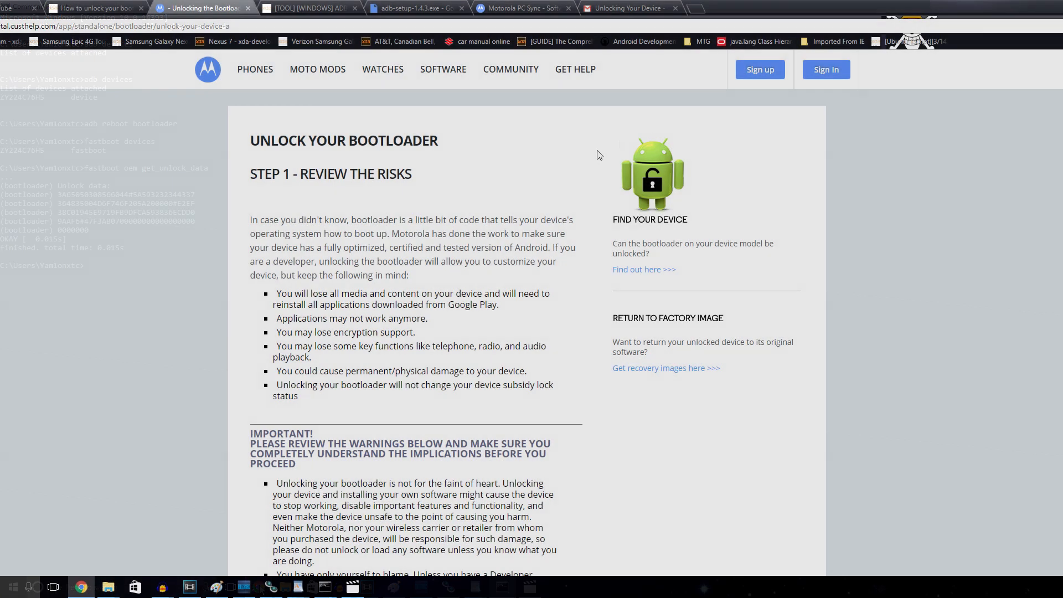
- Review the unlock risks page and sign in to continue to the unlock-device step
scroll("down", 3)
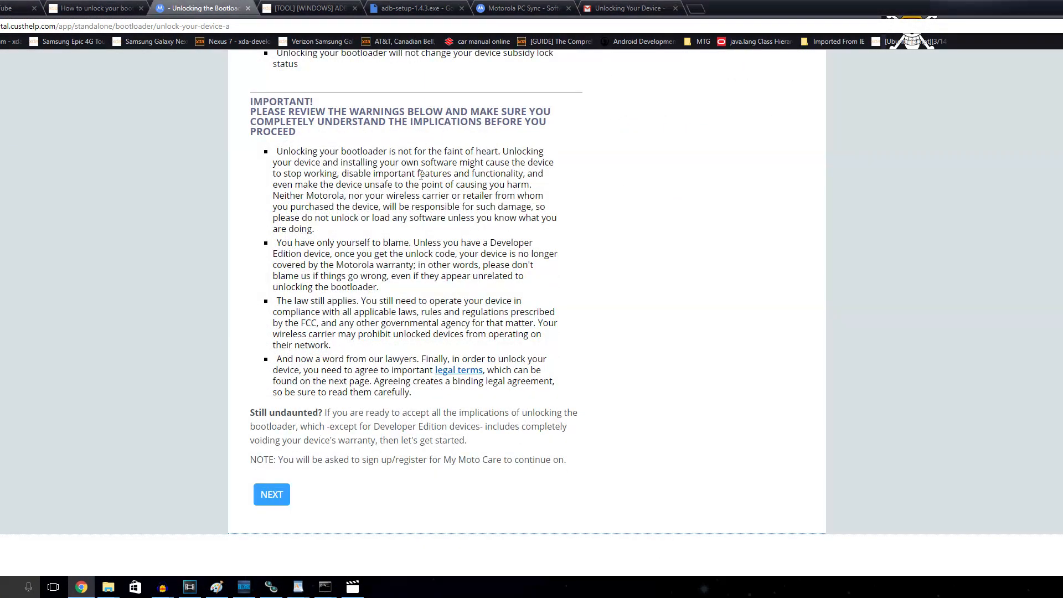
scroll("up", 3)
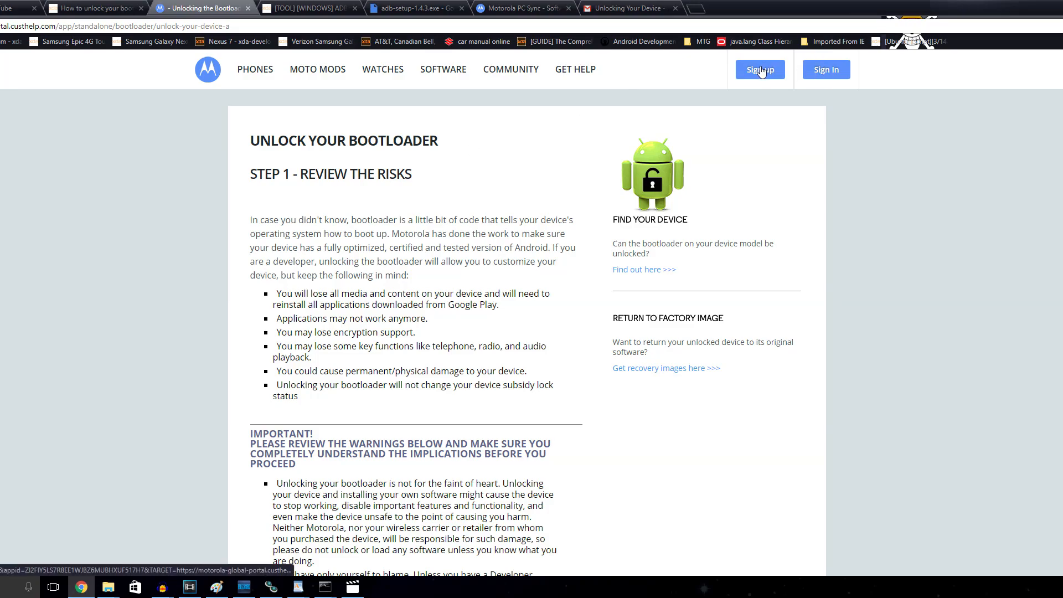
left_click(759, 68)
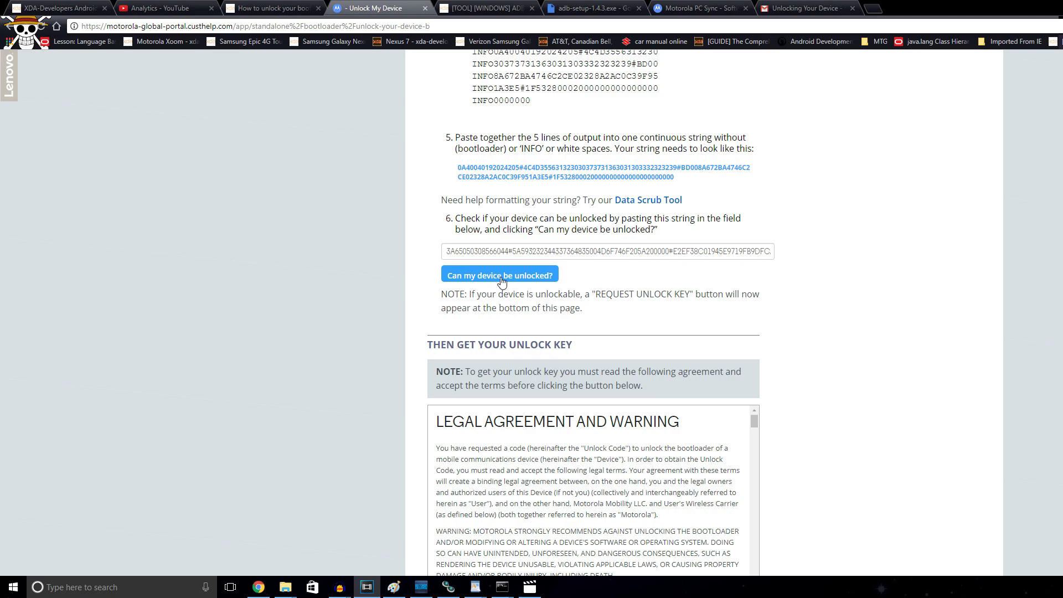
mouse_move(486, 279)
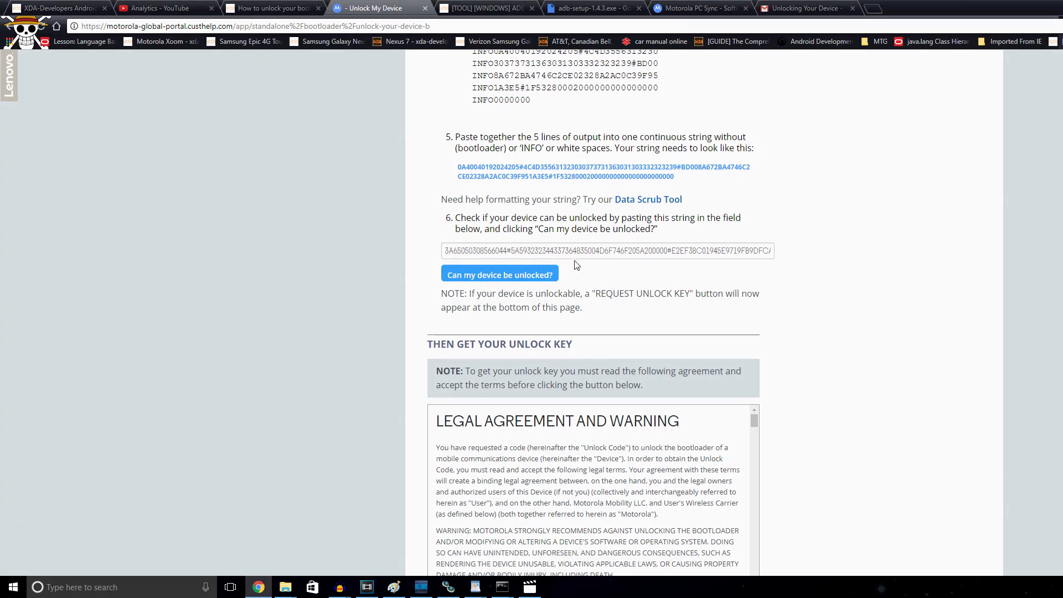
- Accept the legal agreement with I Agree and request the bootloader unlock key
scroll("down", 3)
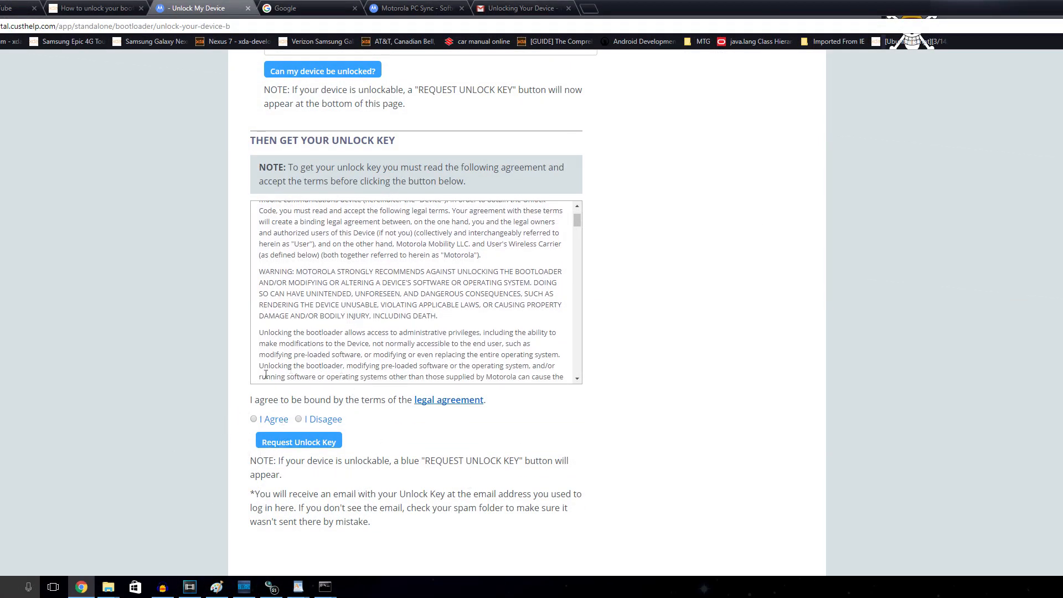
left_click(298, 441)
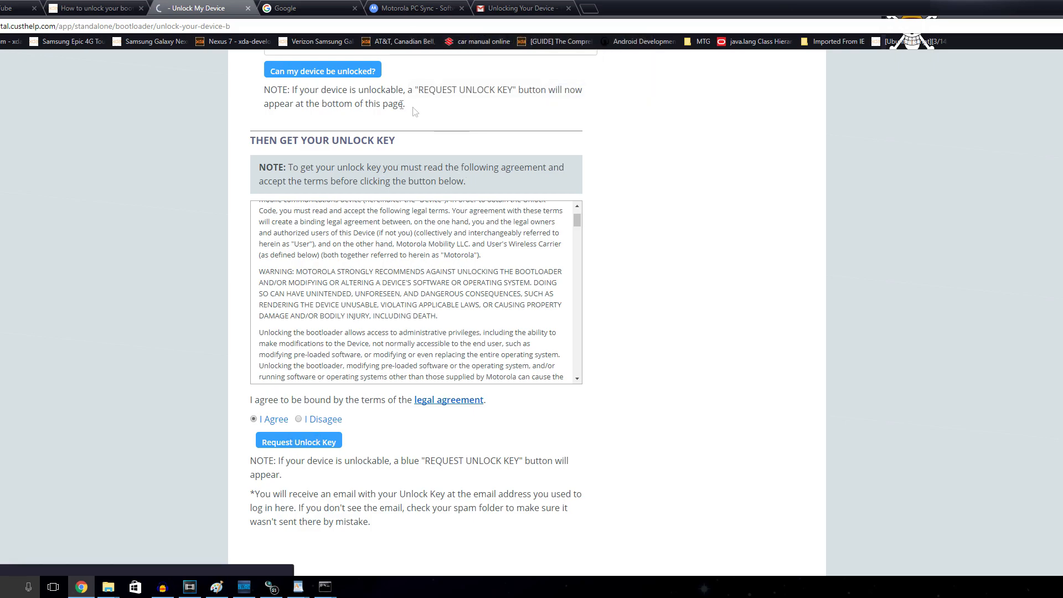
left_click(297, 442)
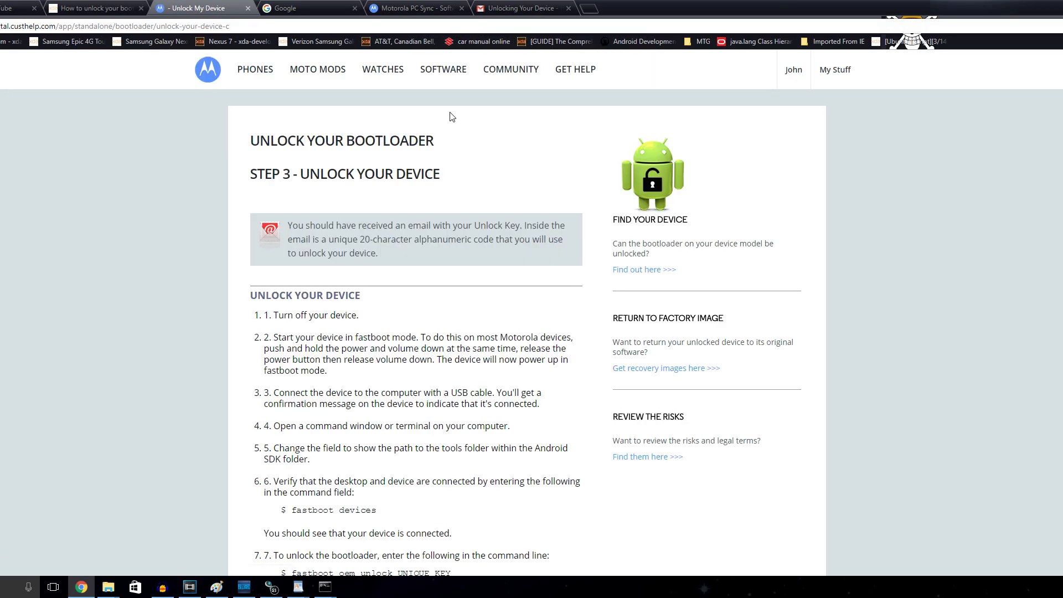
scroll("down", 3)
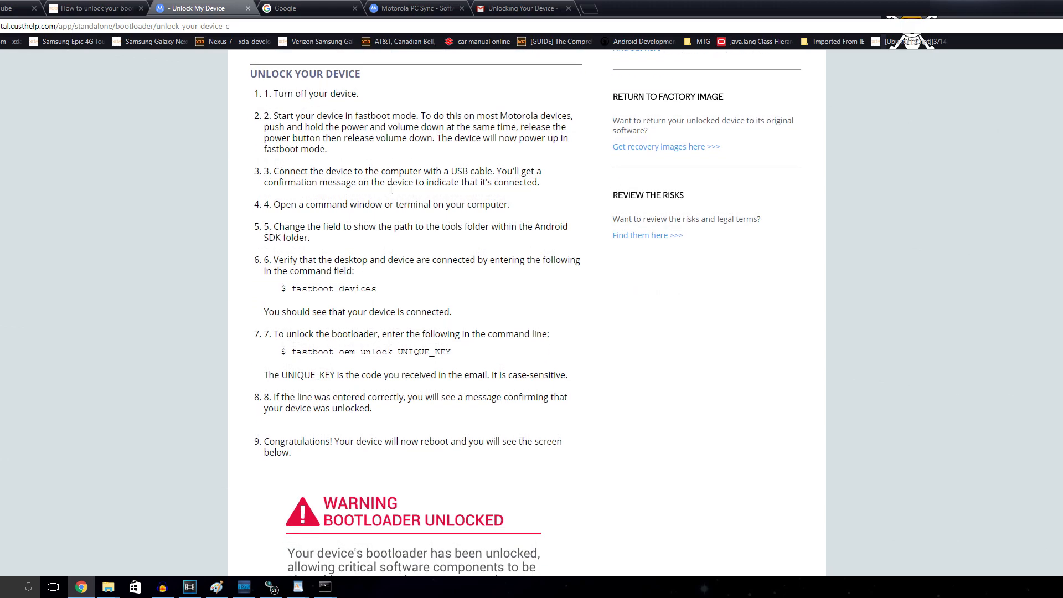
left_click(514, 7)
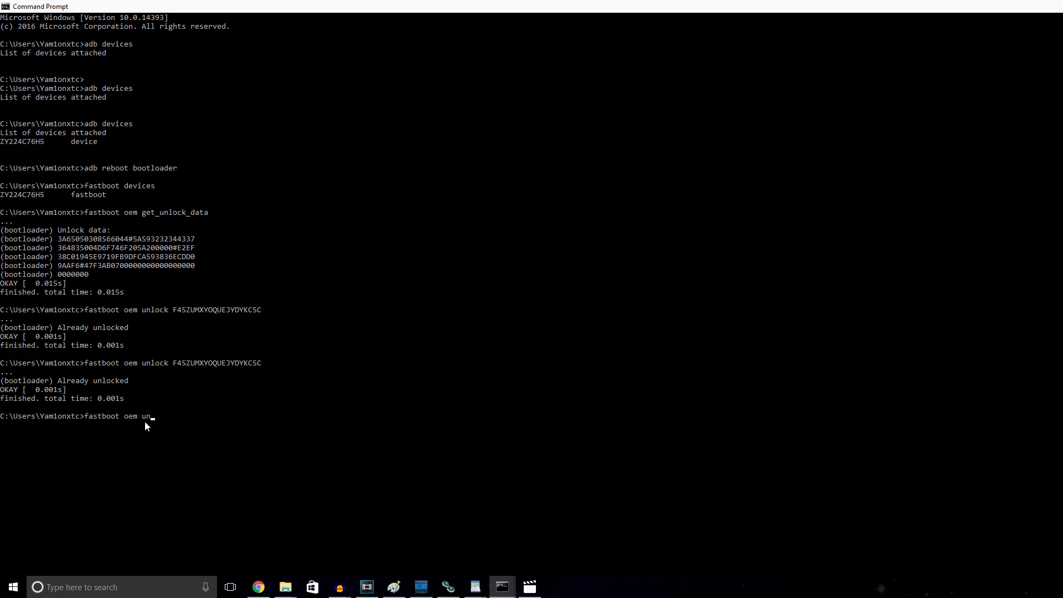
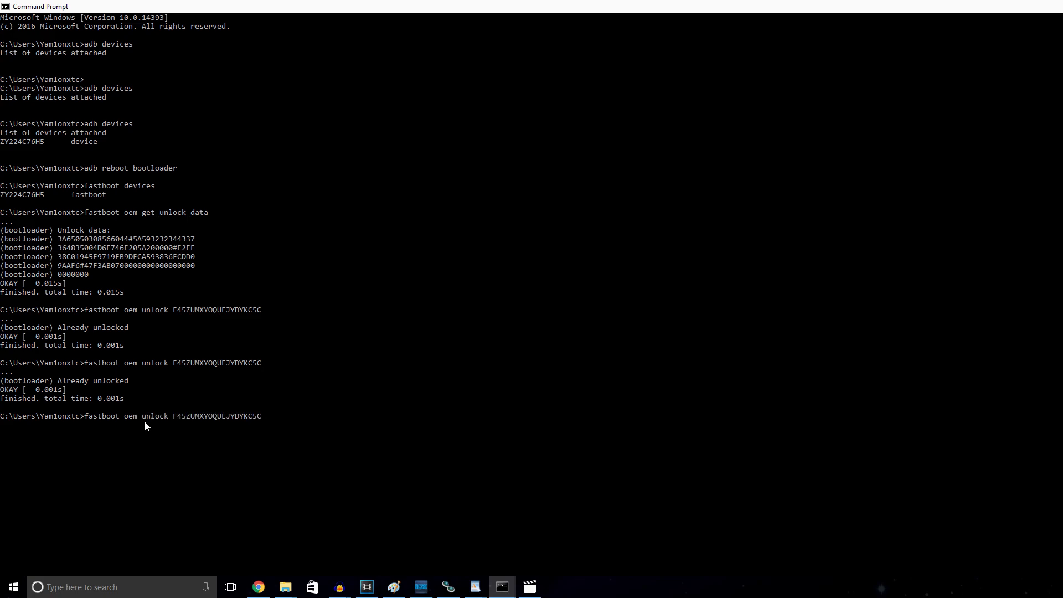
key("Return")
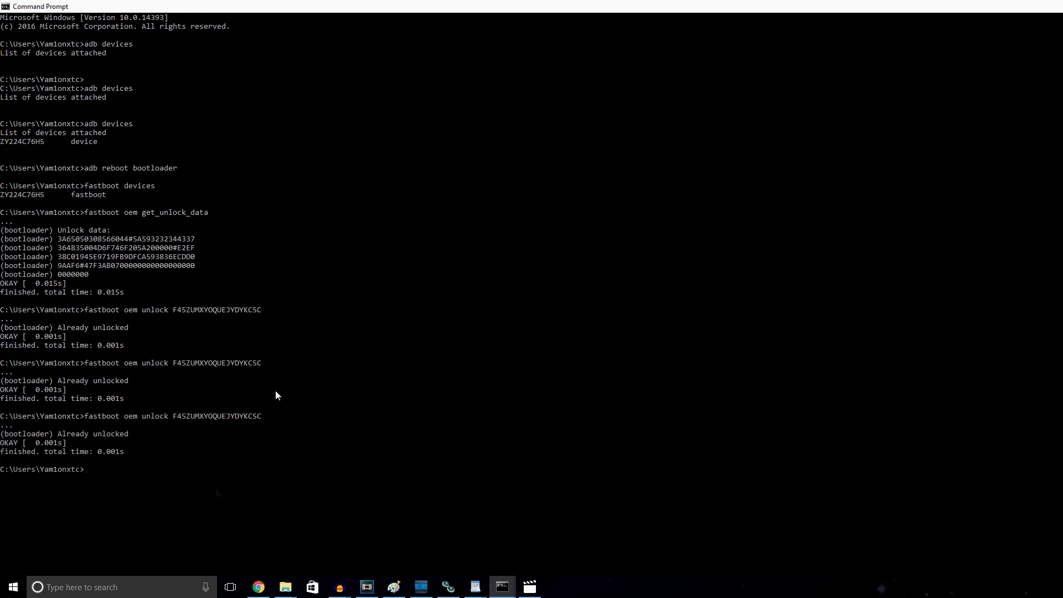
mouse_move(171, 479)
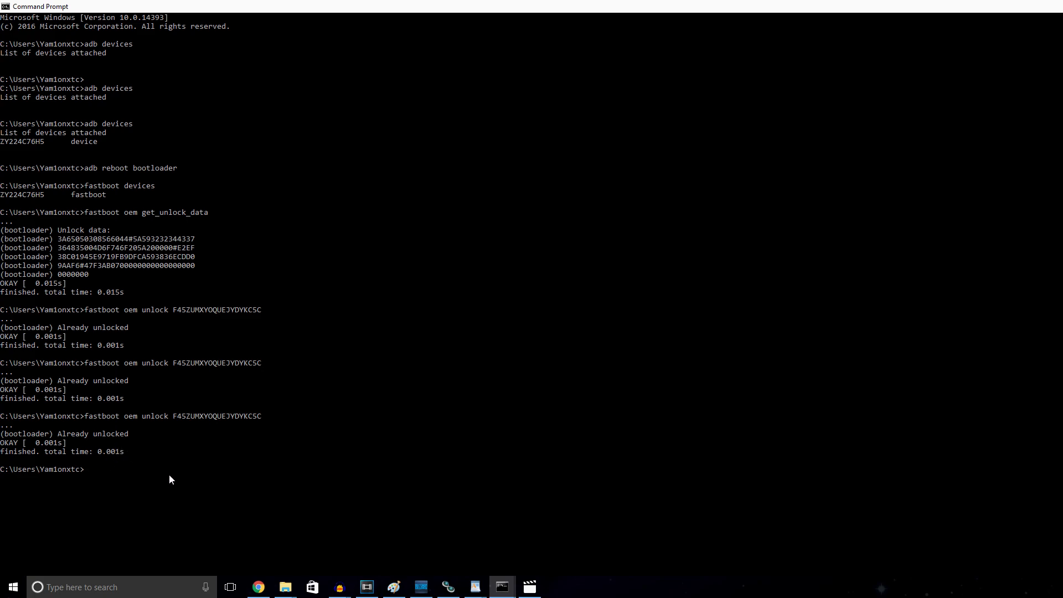
key("Return")
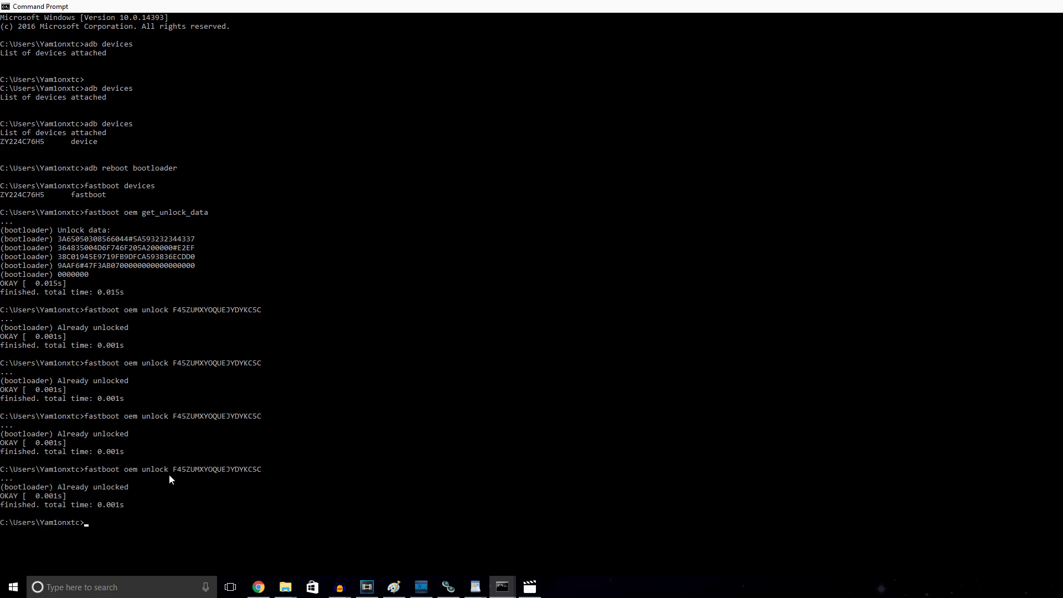
mouse_move(320, 379)
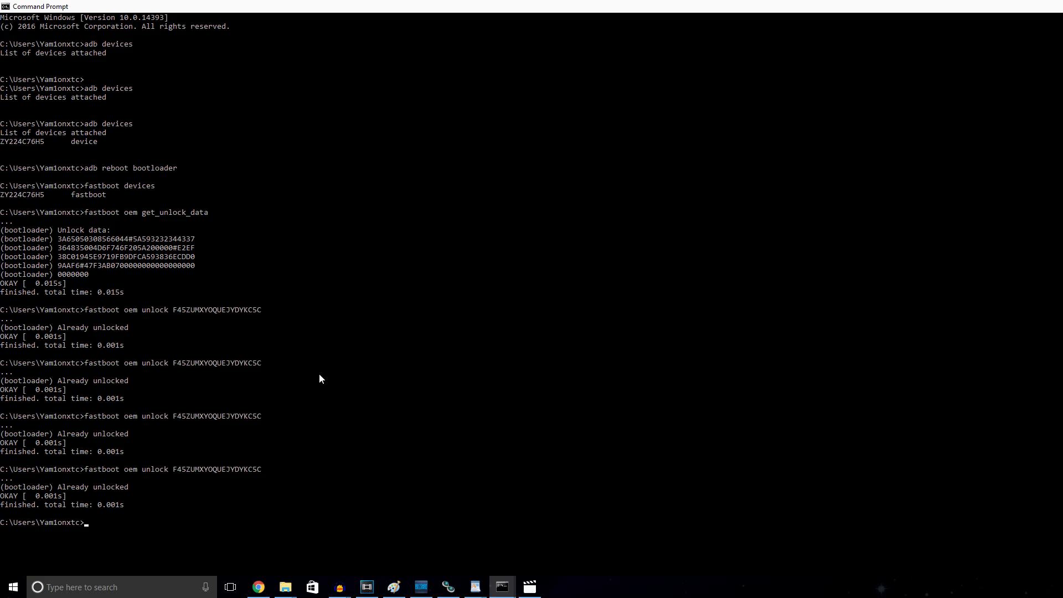